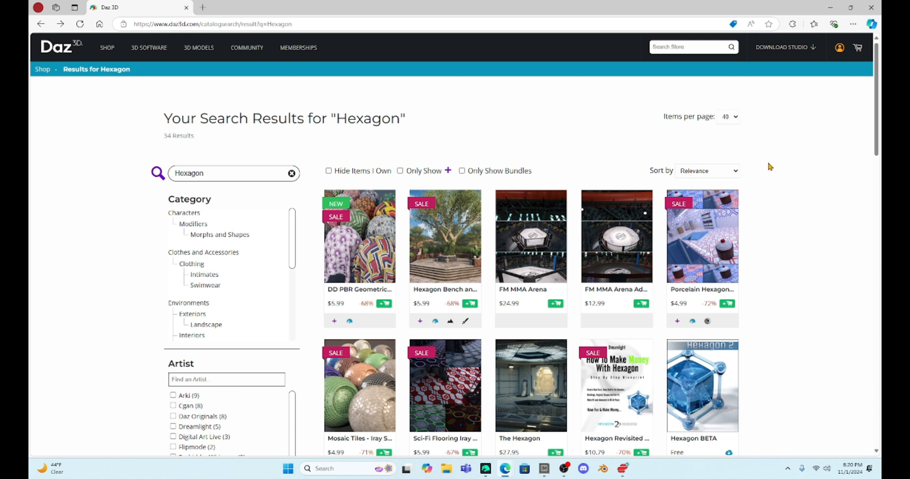
Step: Scroll the Daz 3D store listing and open the free Hexagon BETA product page
scroll("down", 3)
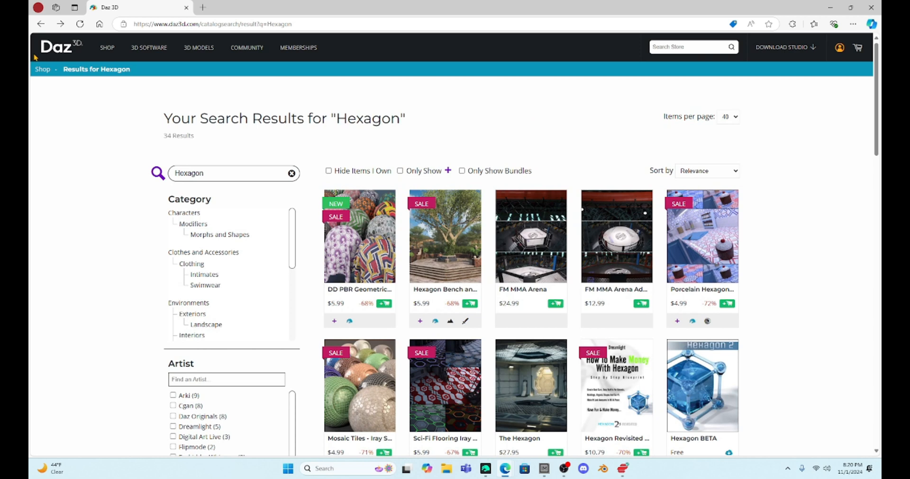
mouse_move(428, 132)
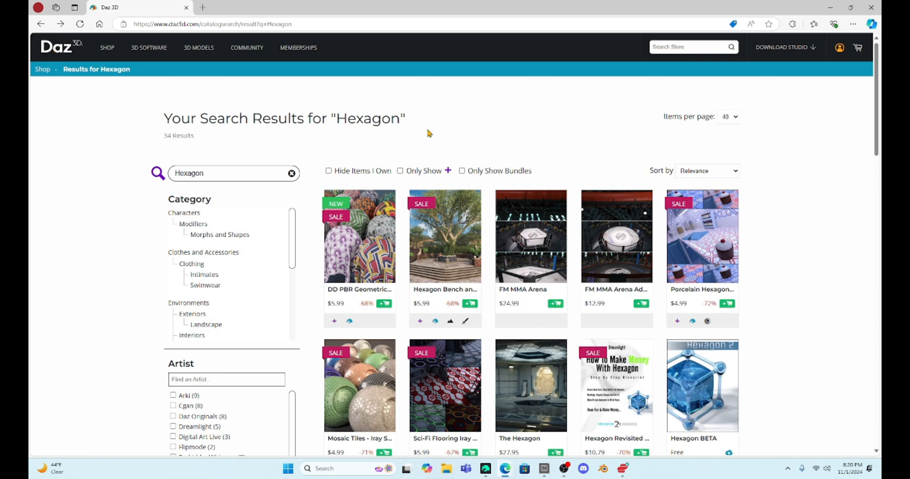
scroll("down", 3)
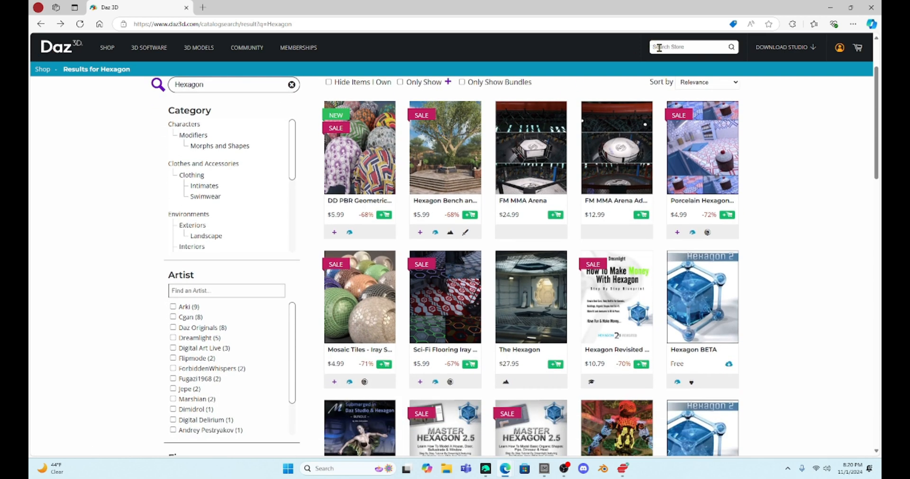
scroll("down", 3)
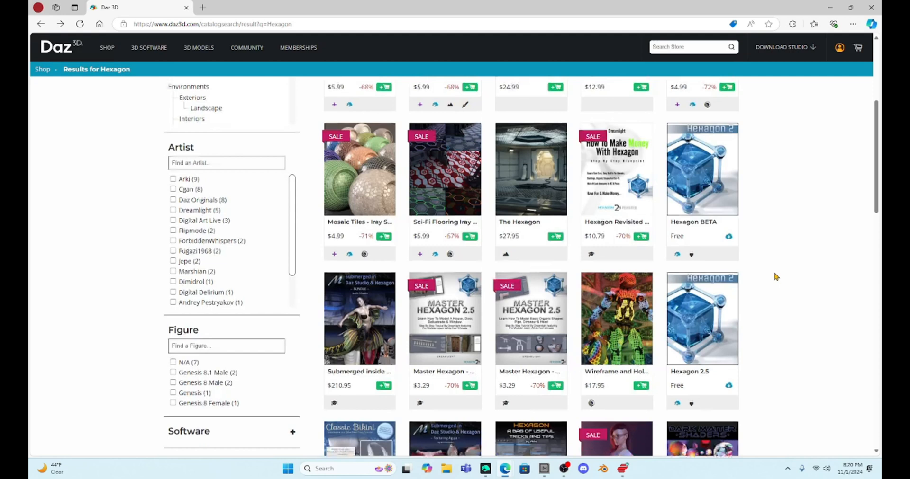
scroll("down", 3)
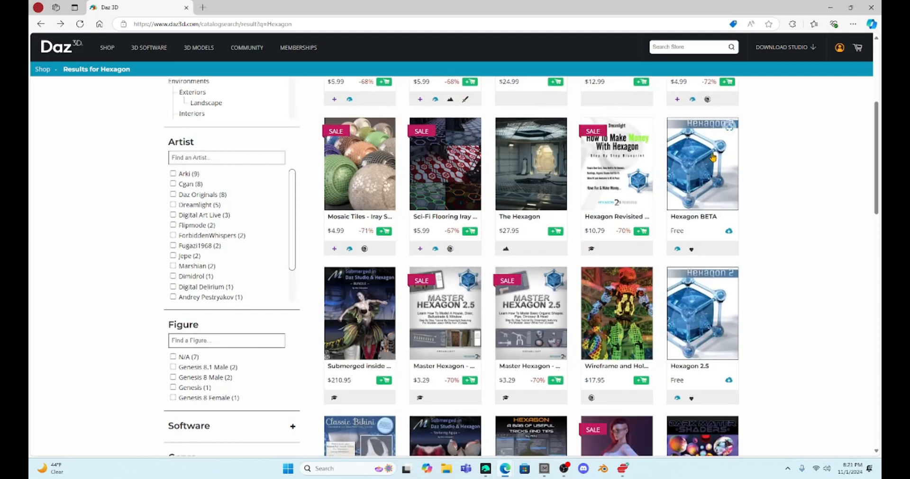
mouse_move(711, 159)
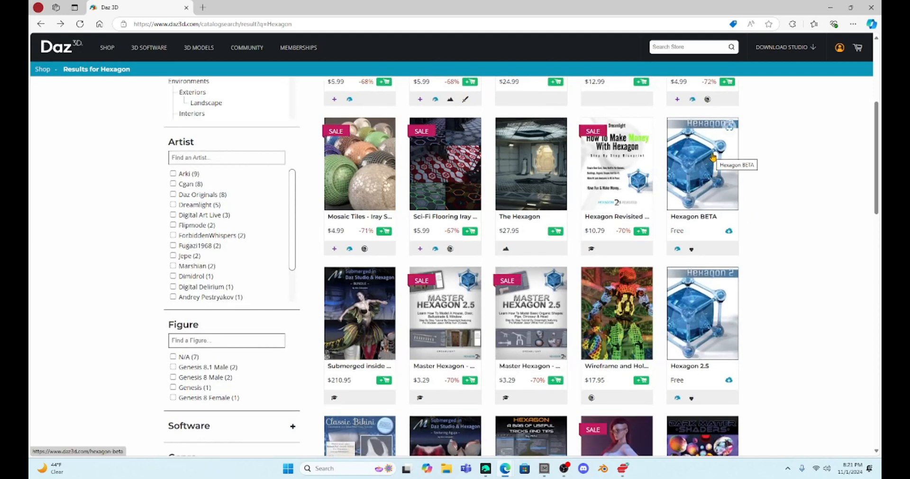
mouse_move(698, 224)
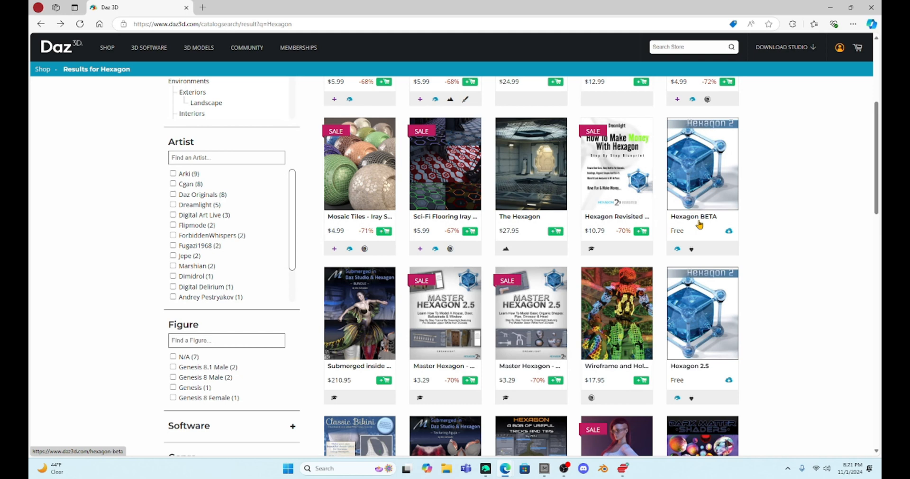
mouse_move(687, 324)
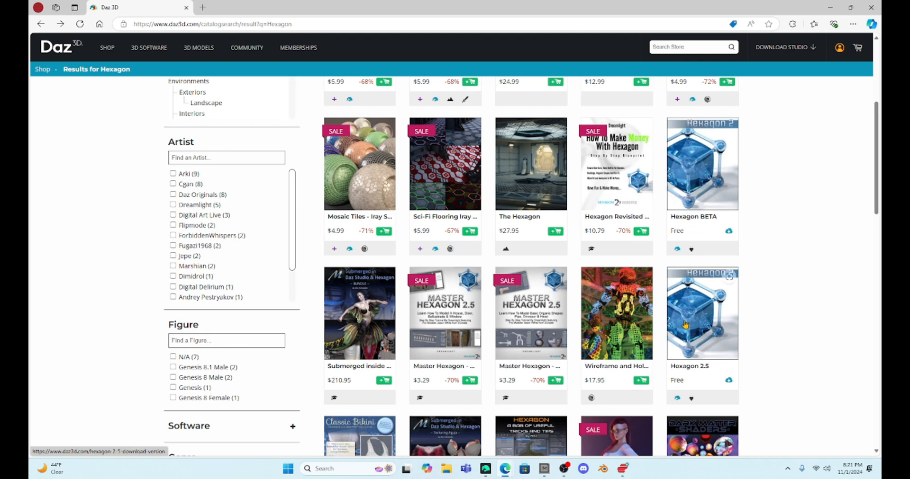
mouse_move(685, 331)
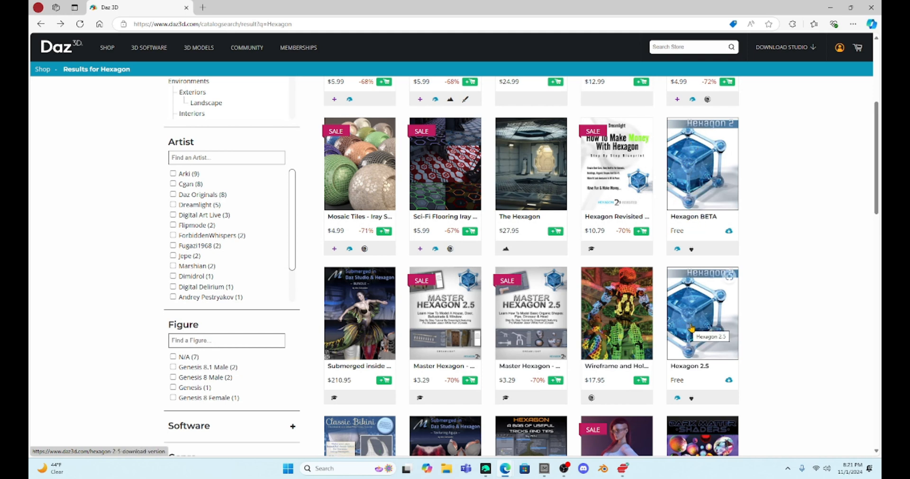
left_click(701, 164)
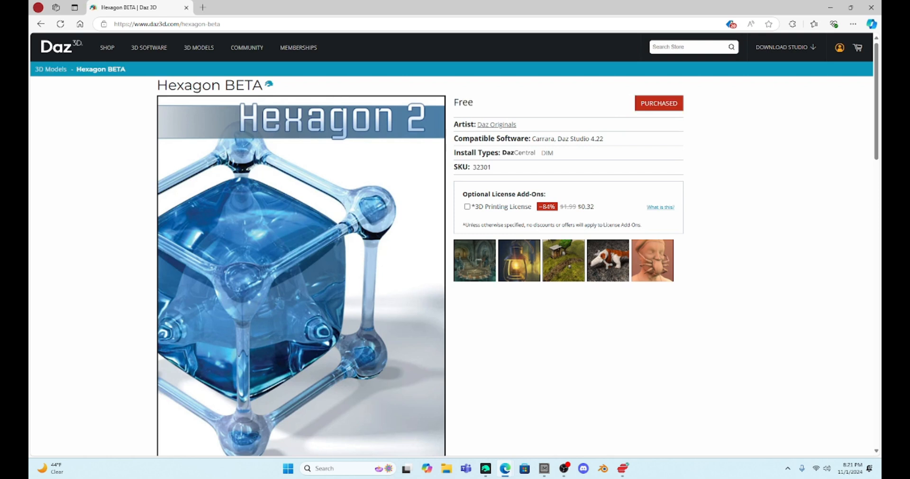
mouse_move(504, 129)
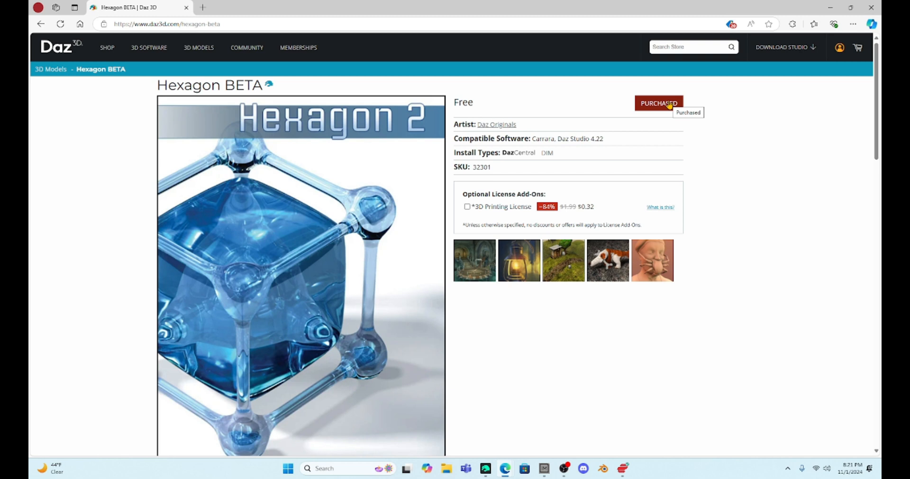
mouse_move(545, 469)
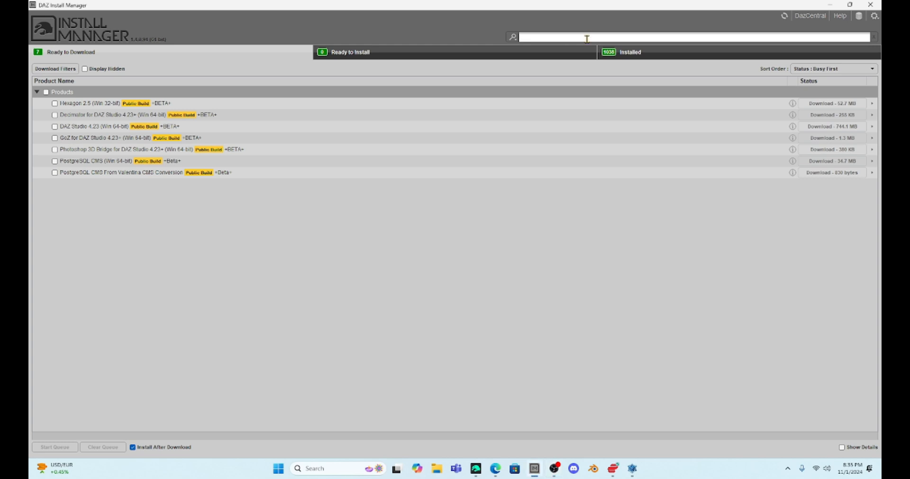
Step: Filter Install Manager by 'hexagon' and show the four installed Hexagon 2.5 packages
type("hexagon")
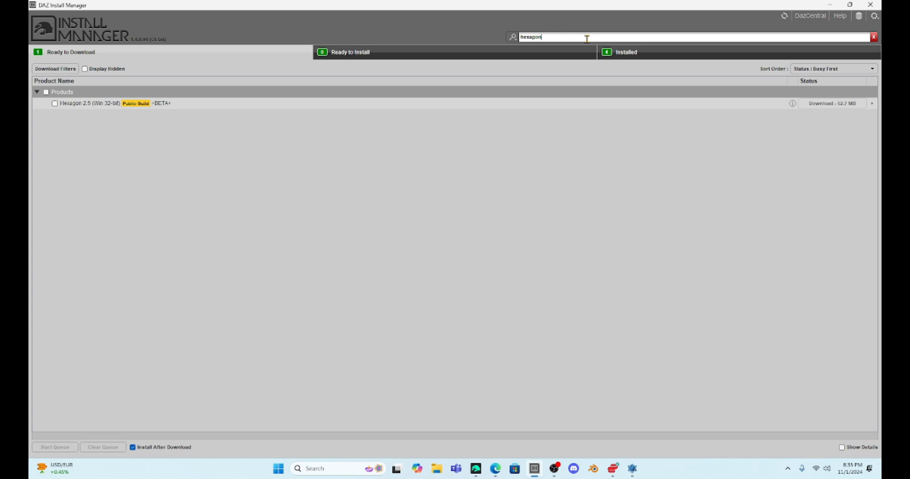
left_click(625, 52)
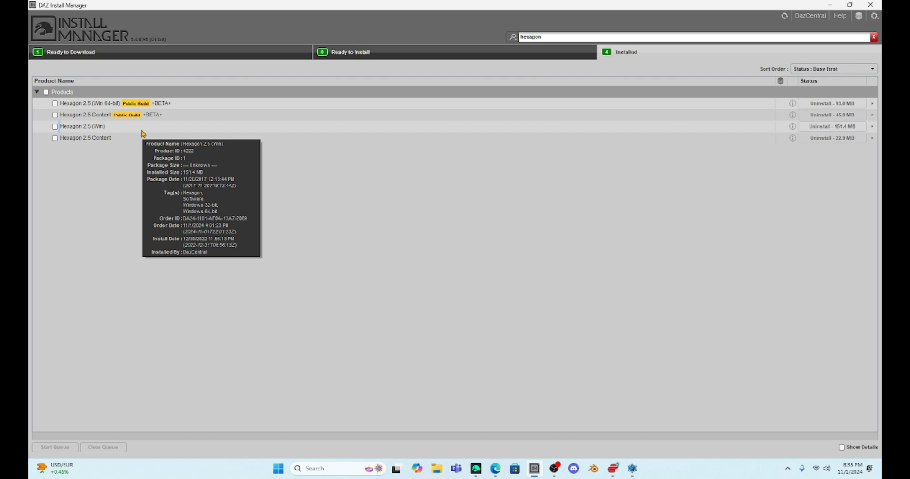
mouse_move(138, 104)
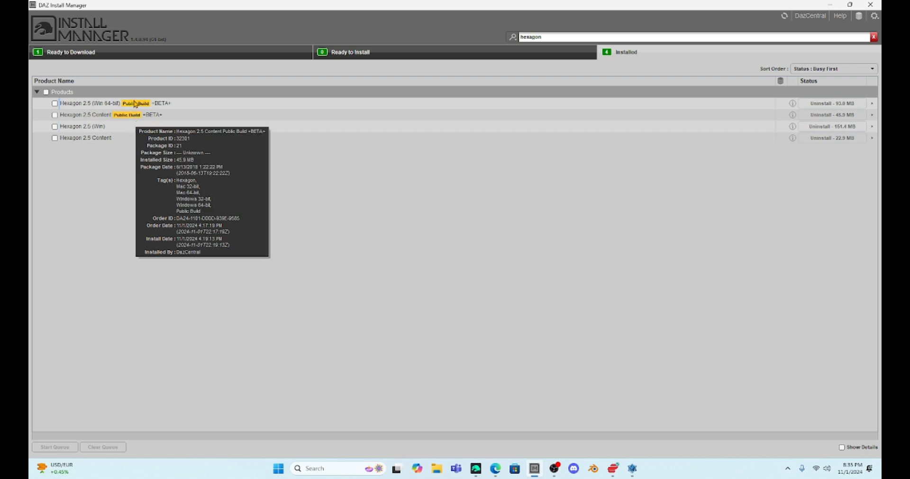
mouse_move(77, 134)
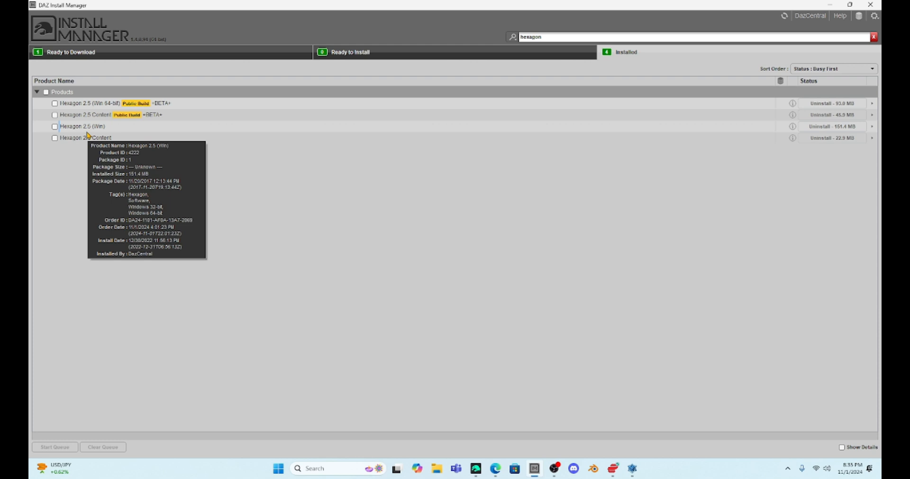
mouse_move(91, 115)
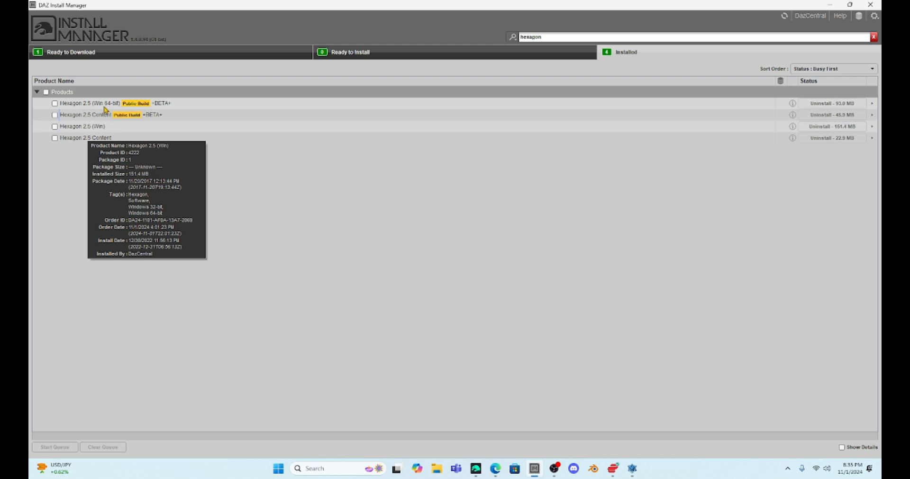
mouse_move(106, 102)
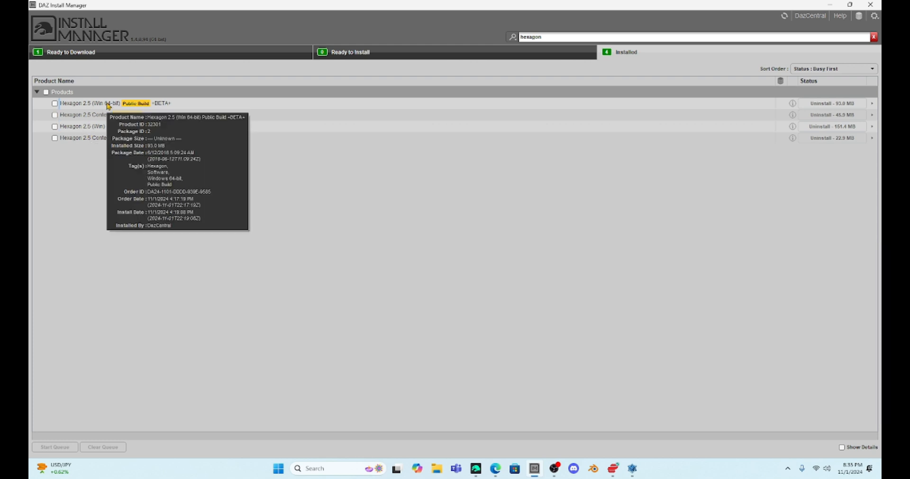
mouse_move(81, 137)
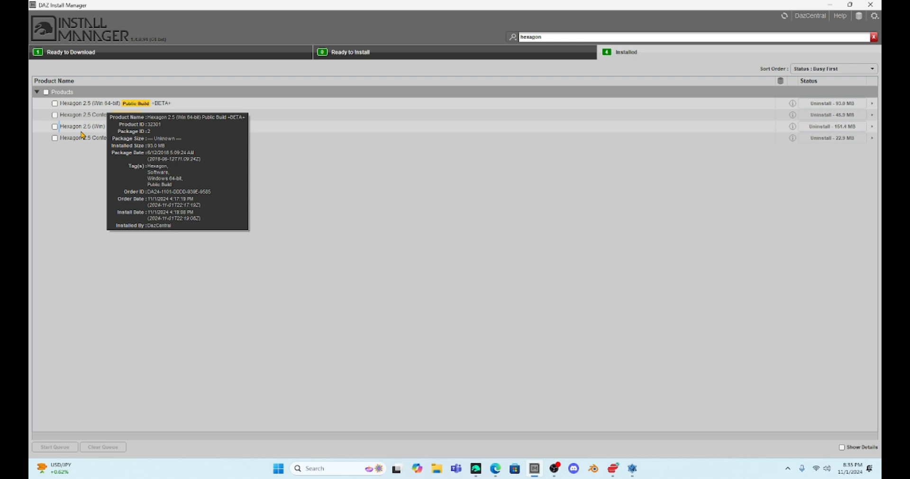
mouse_move(82, 138)
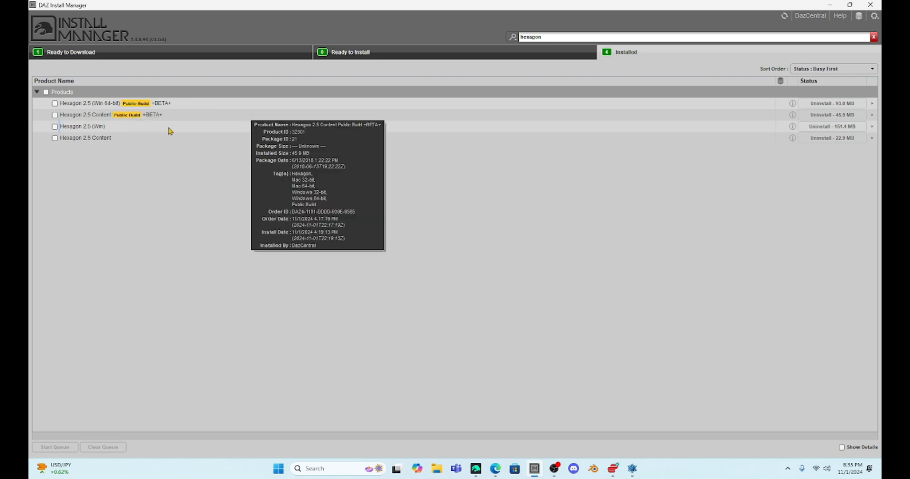
mouse_move(95, 53)
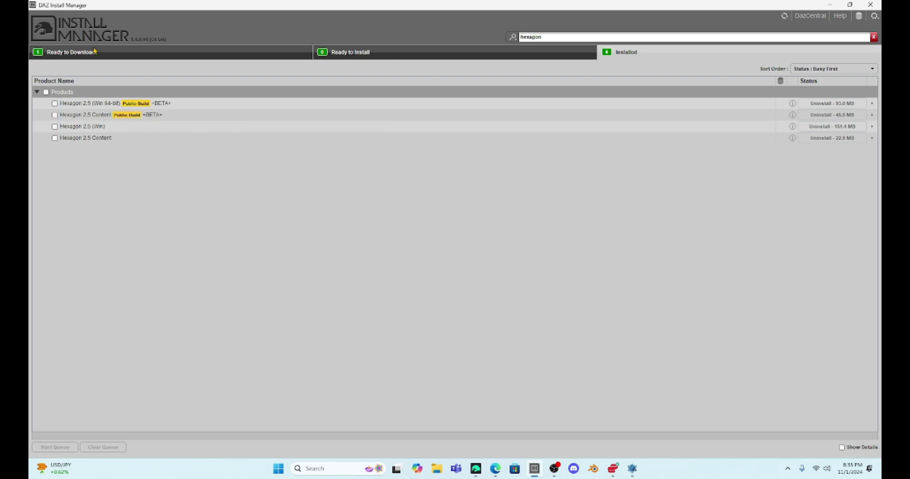
mouse_move(134, 118)
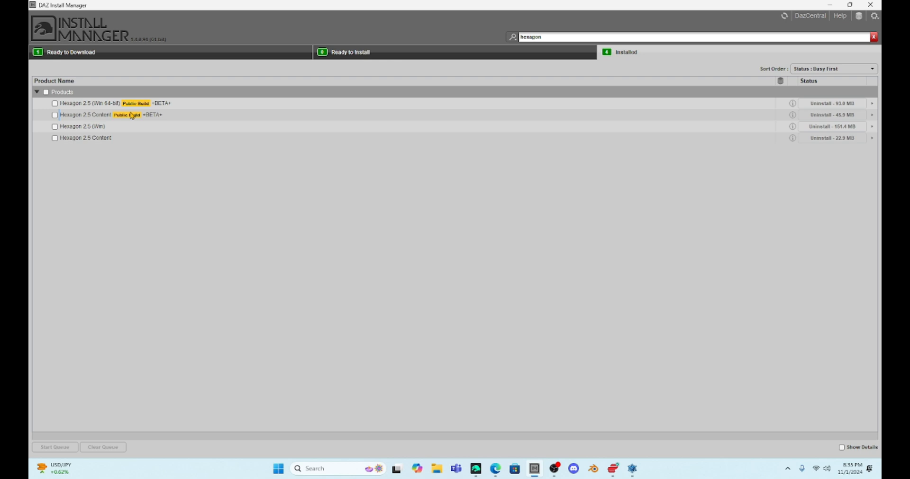
left_click(538, 38)
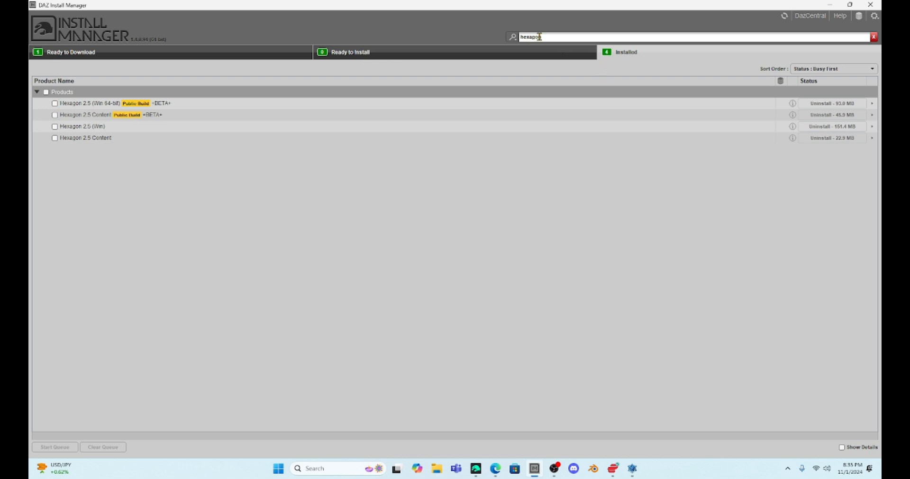
Step: Show the Hexagon 2.5 32-bit build still listed under Ready to Download
left_click(71, 52)
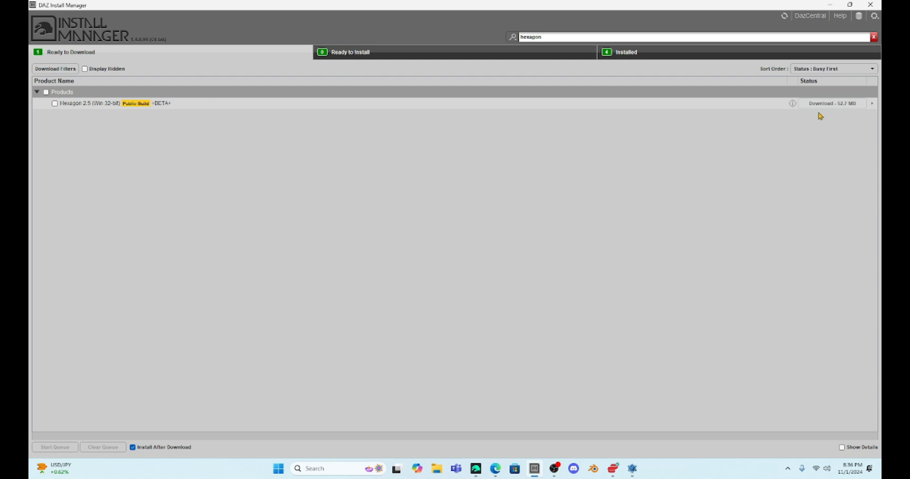
mouse_move(791, 105)
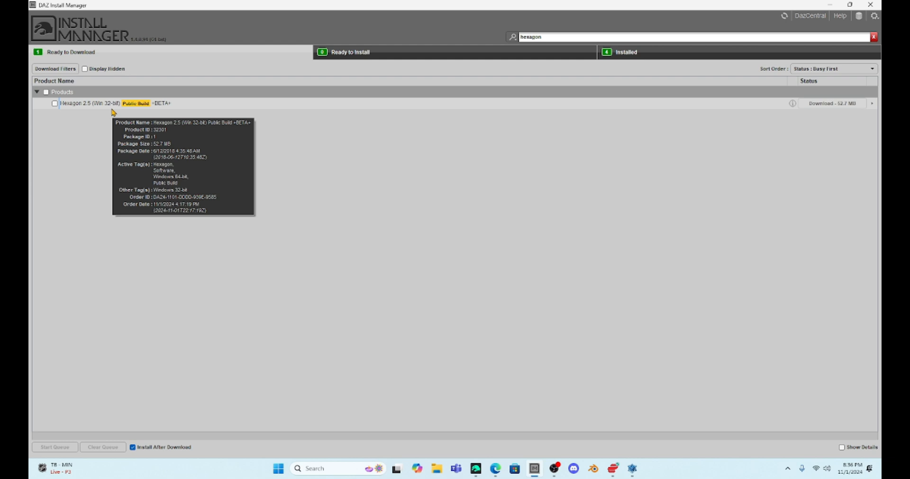
mouse_move(140, 94)
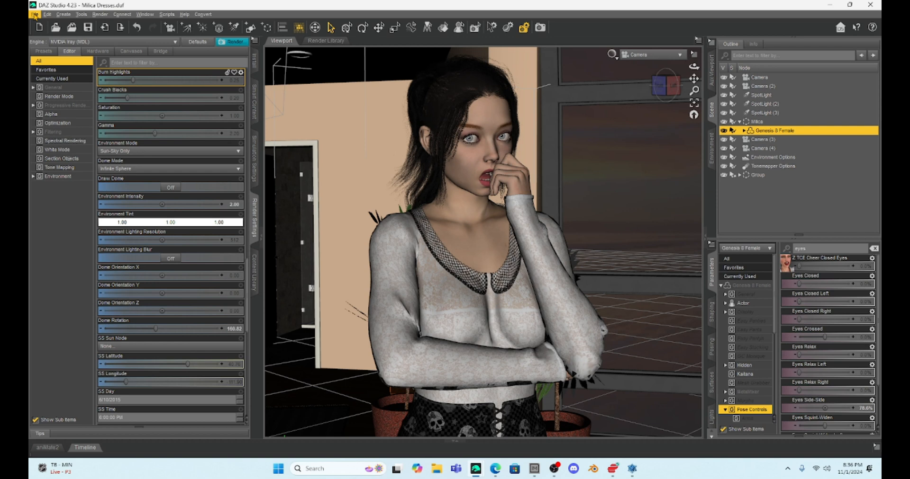
Step: Reveal the File > Send To options, including Send to Hexagon, for the dressed figure
left_click(34, 14)
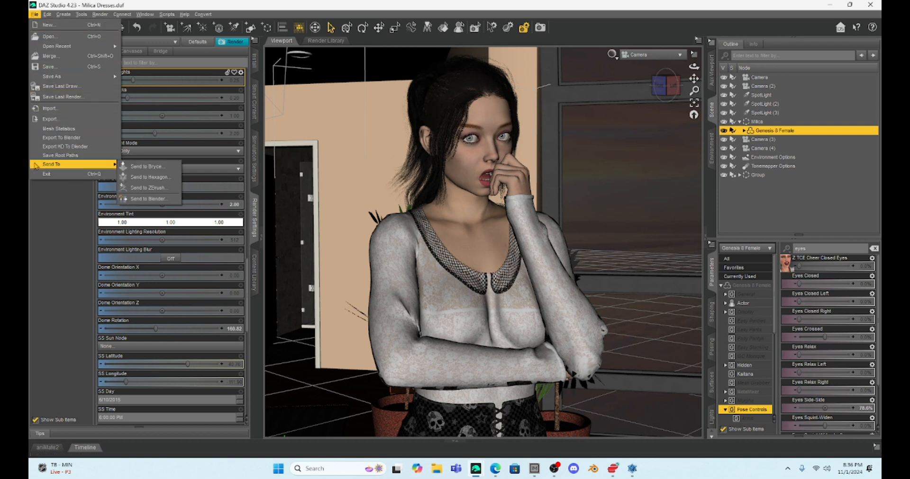
mouse_move(150, 178)
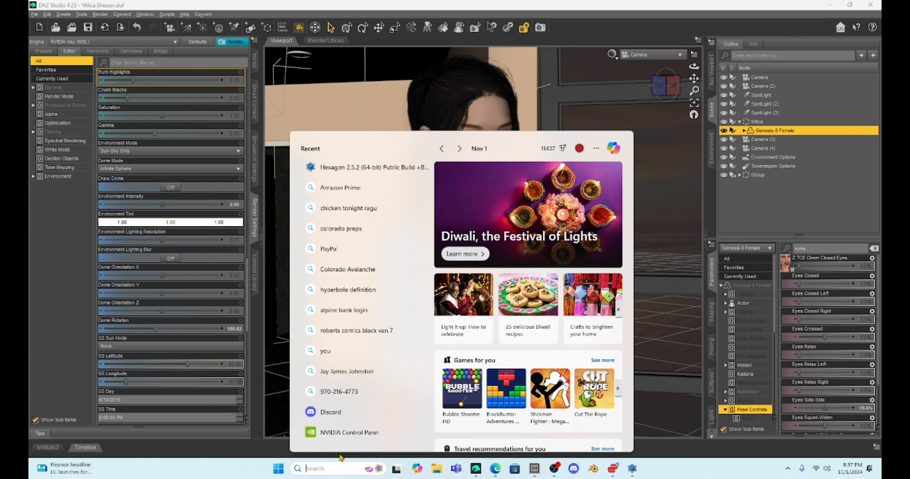
mouse_move(344, 169)
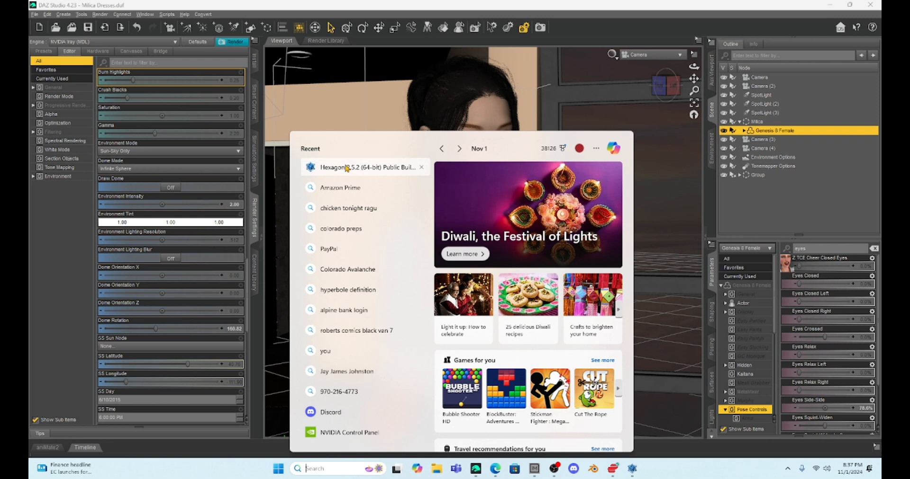
mouse_move(337, 175)
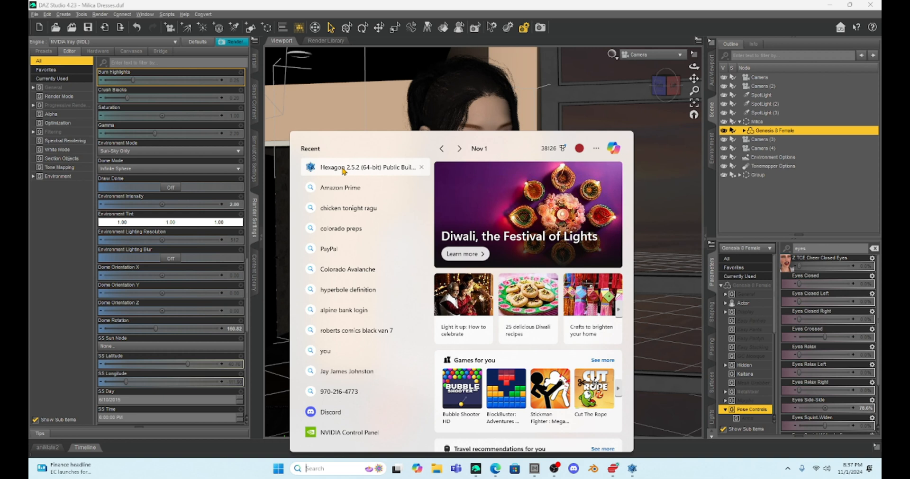
Step: Send the Genesis 8 Female scene geometry to Hexagon via Send to Hexagon
left_click(36, 15)
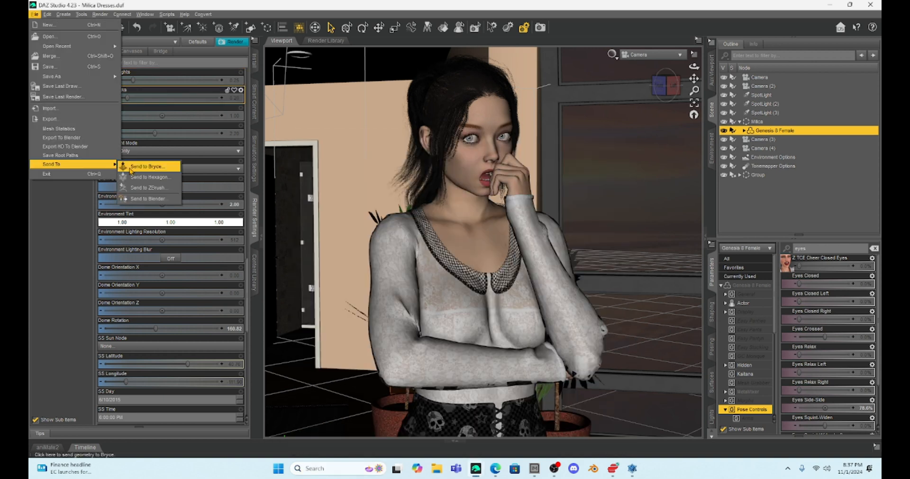
mouse_move(149, 178)
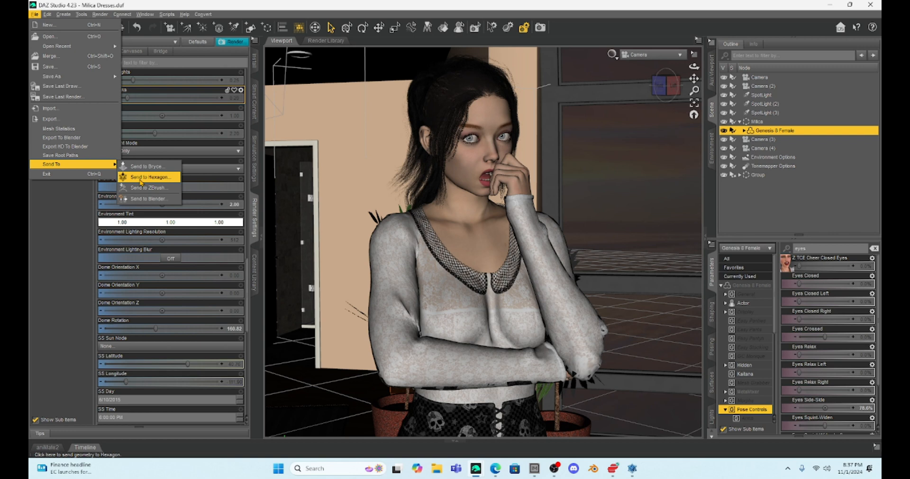
left_click(142, 177)
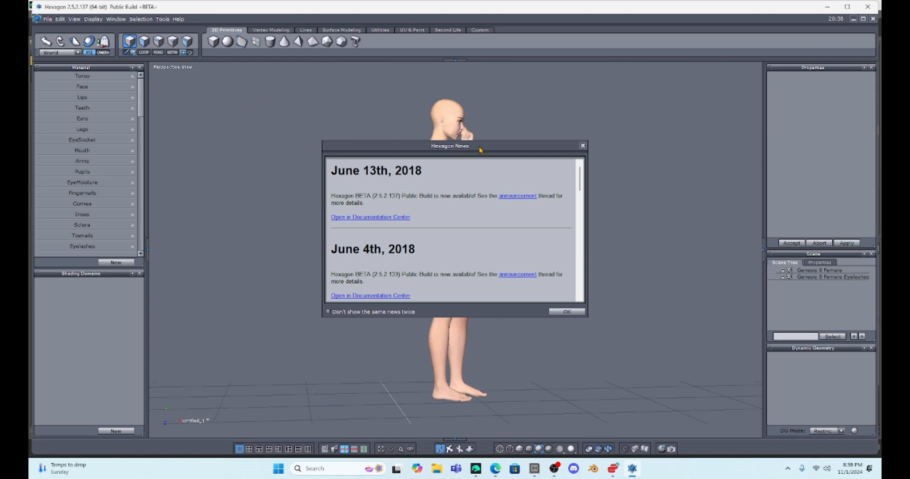
mouse_move(516, 118)
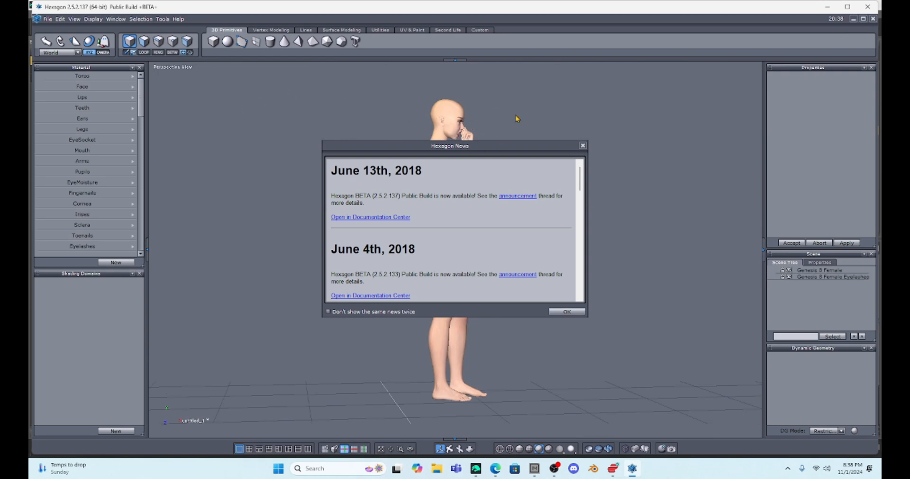
mouse_move(525, 111)
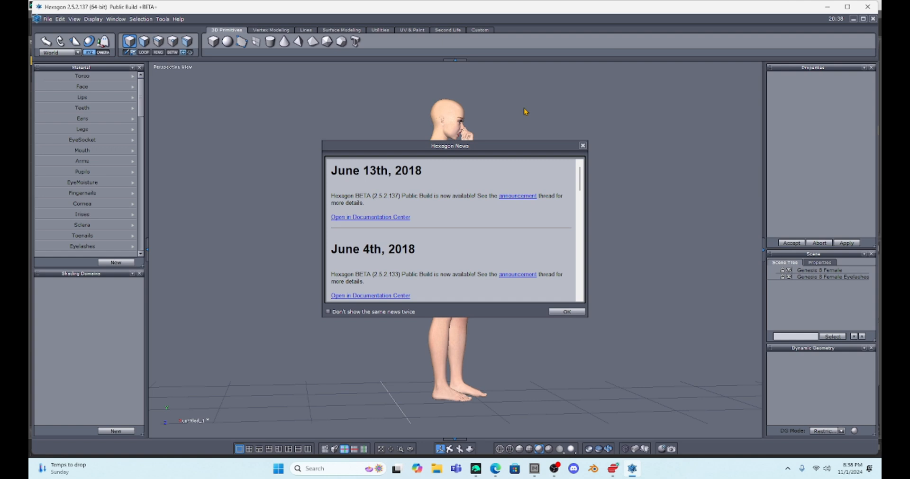
mouse_move(505, 95)
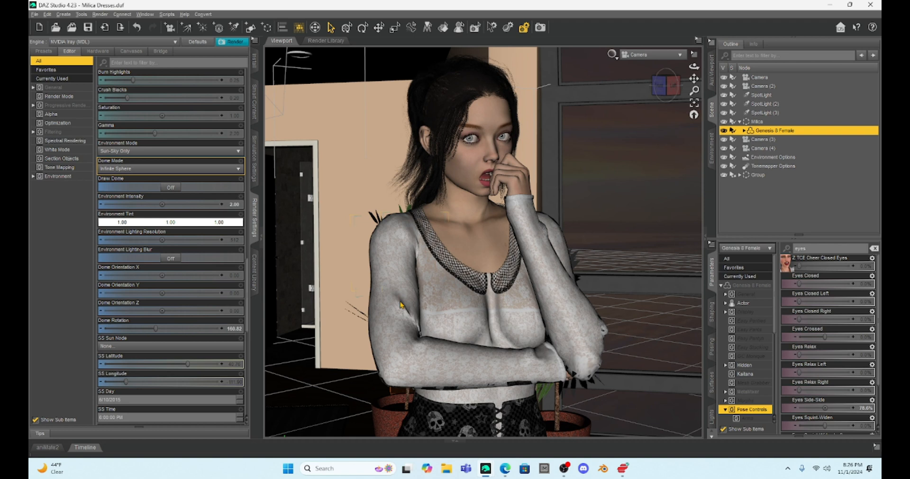
mouse_move(479, 326)
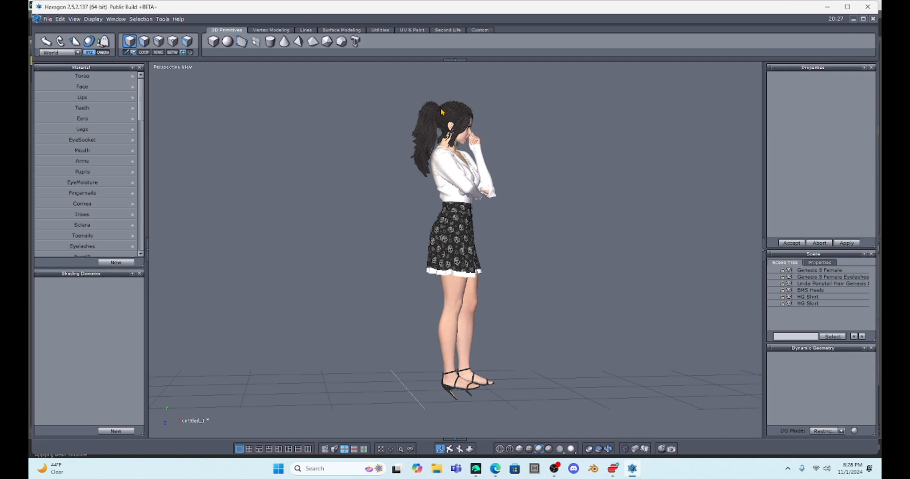
mouse_move(794, 209)
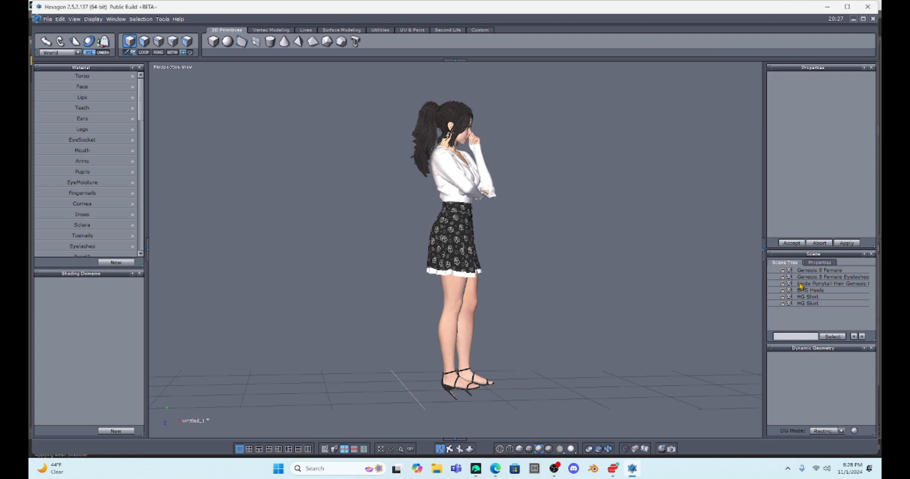
mouse_move(834, 287)
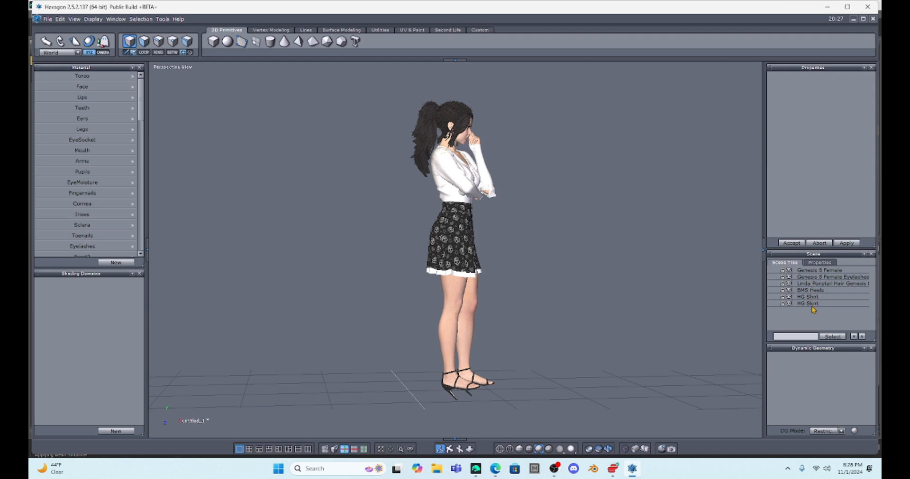
mouse_move(803, 285)
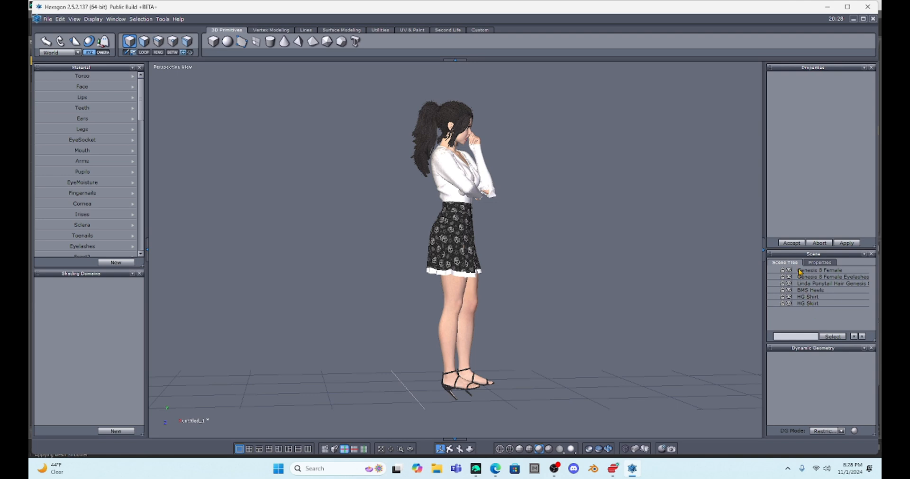
mouse_move(771, 167)
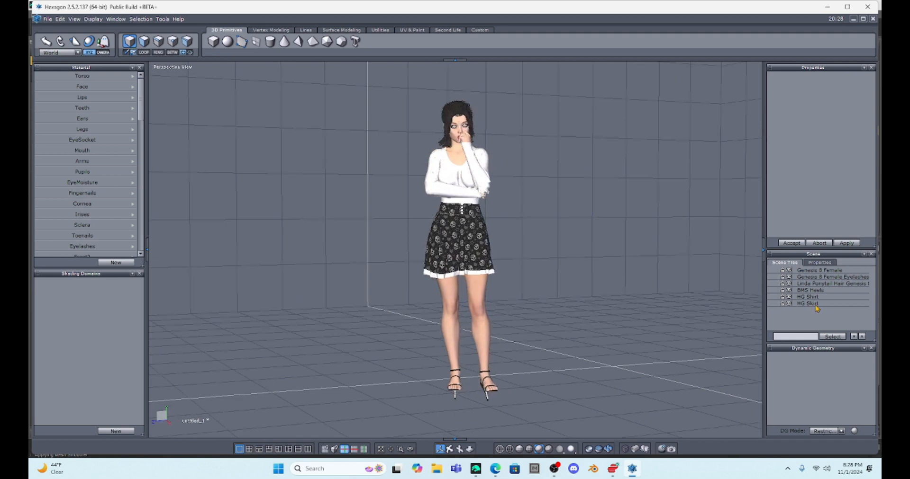
Step: Select the second MG Skirt item in the Scene Tree to show its properties and shading domains
left_click(807, 304)
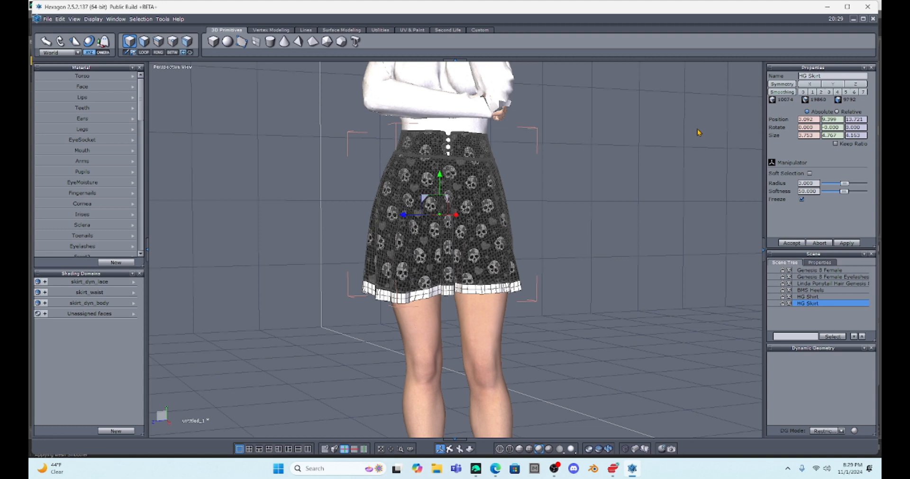
mouse_move(654, 119)
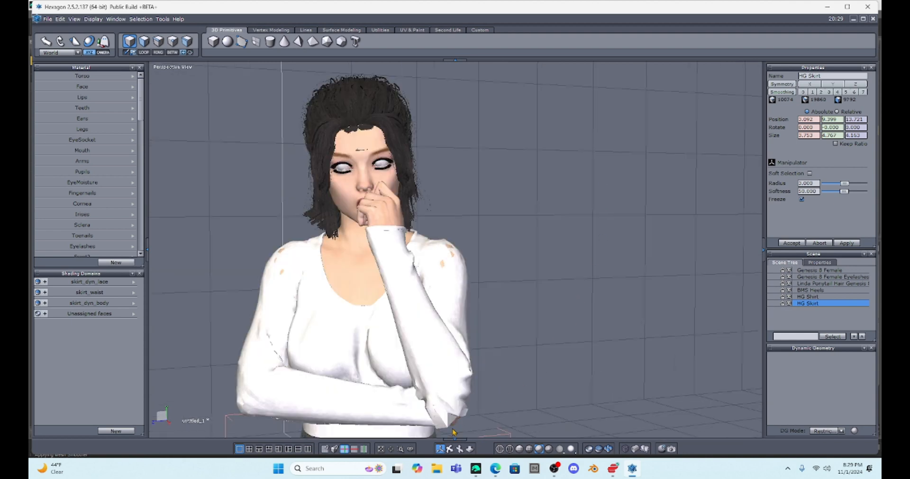
mouse_move(654, 272)
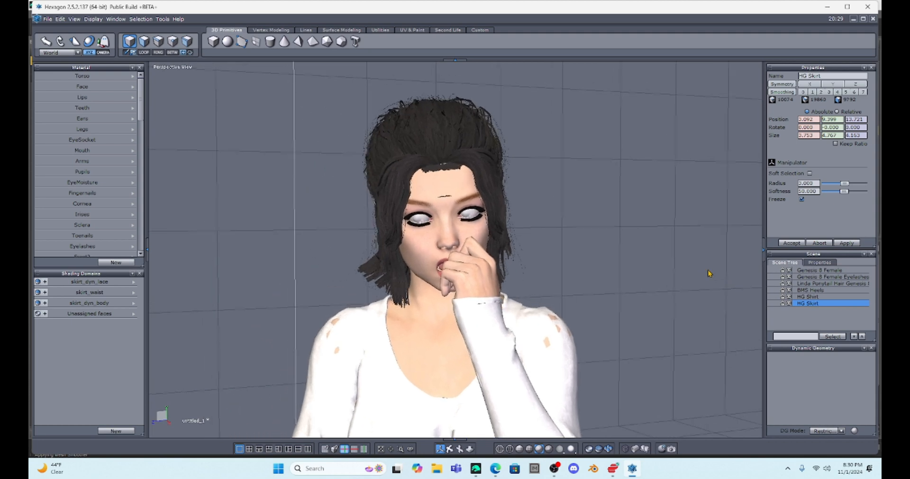
mouse_move(640, 218)
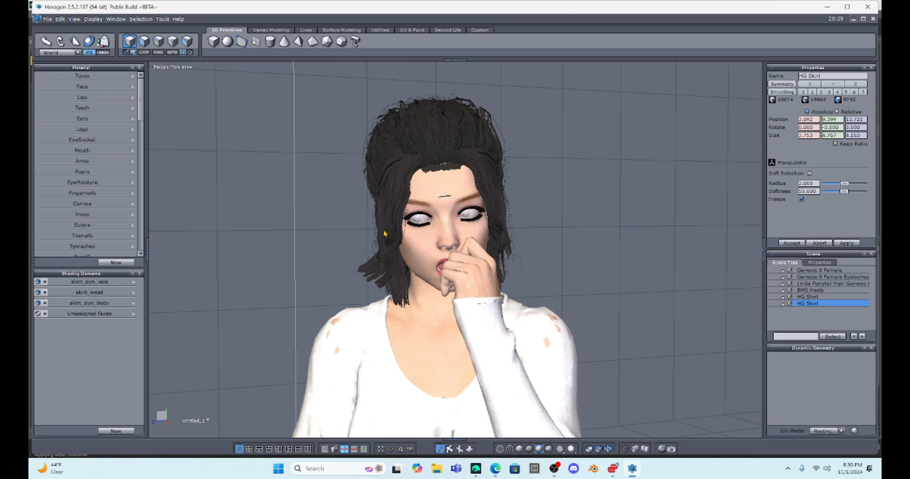
mouse_move(383, 167)
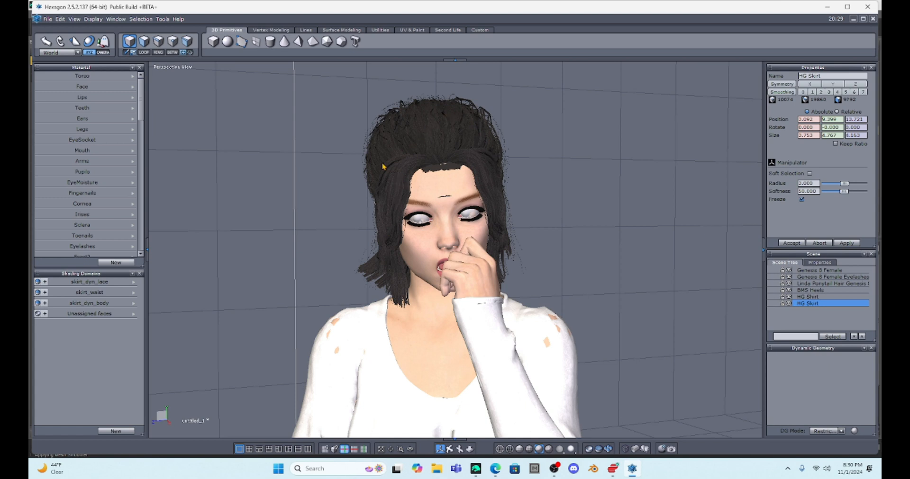
mouse_move(498, 121)
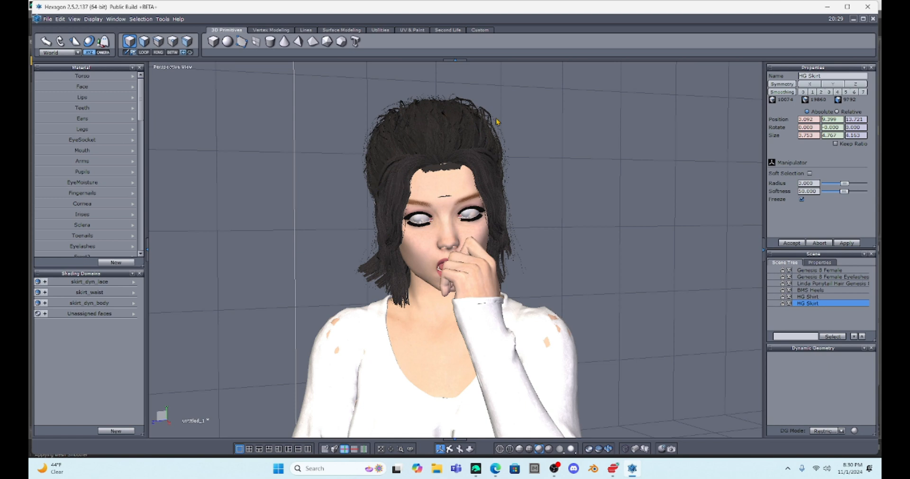
mouse_move(426, 267)
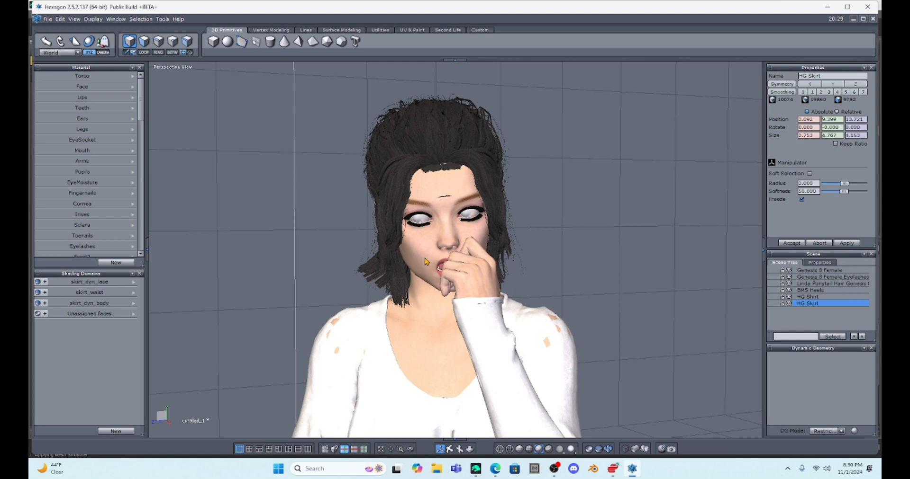
mouse_move(479, 130)
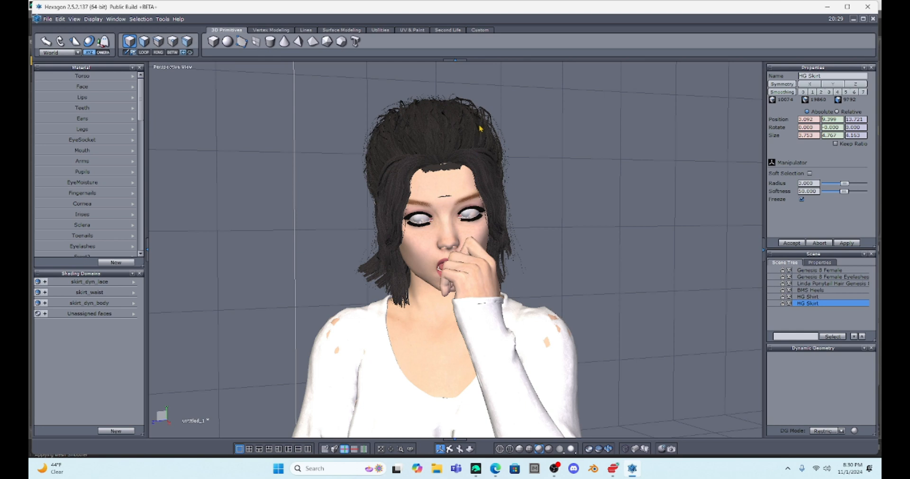
mouse_move(525, 152)
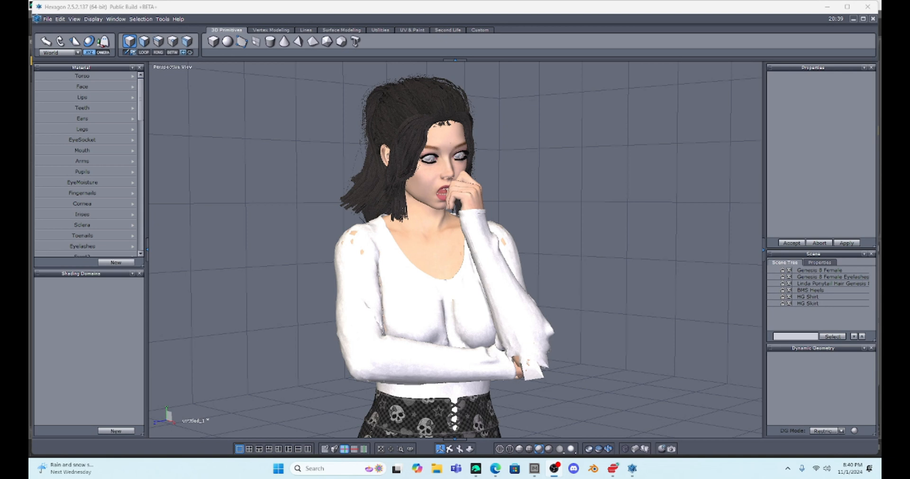
mouse_move(324, 368)
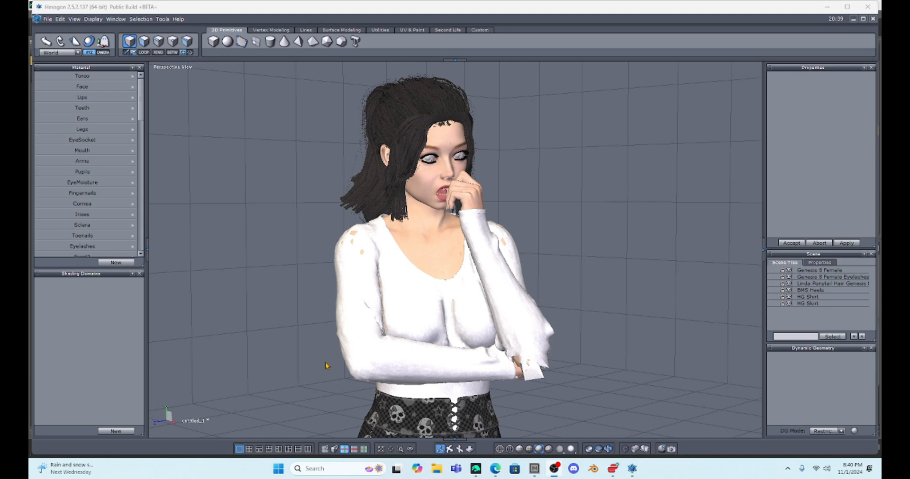
mouse_move(242, 133)
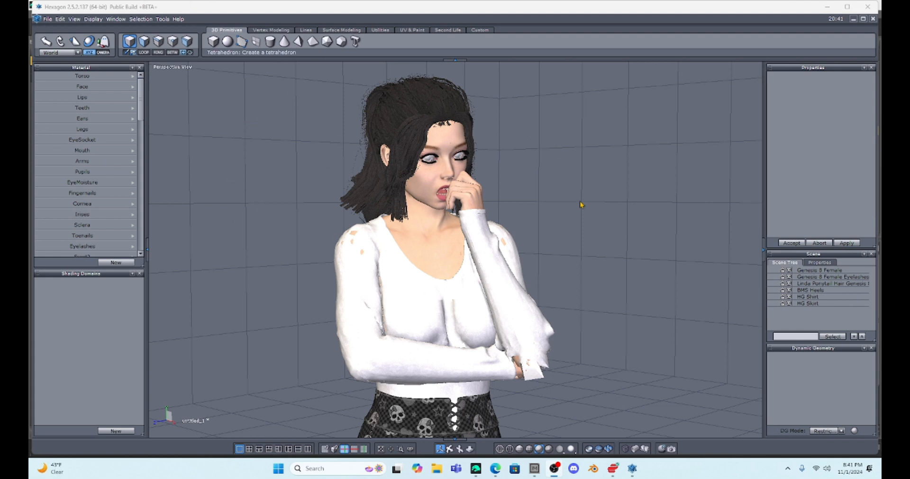
mouse_move(333, 123)
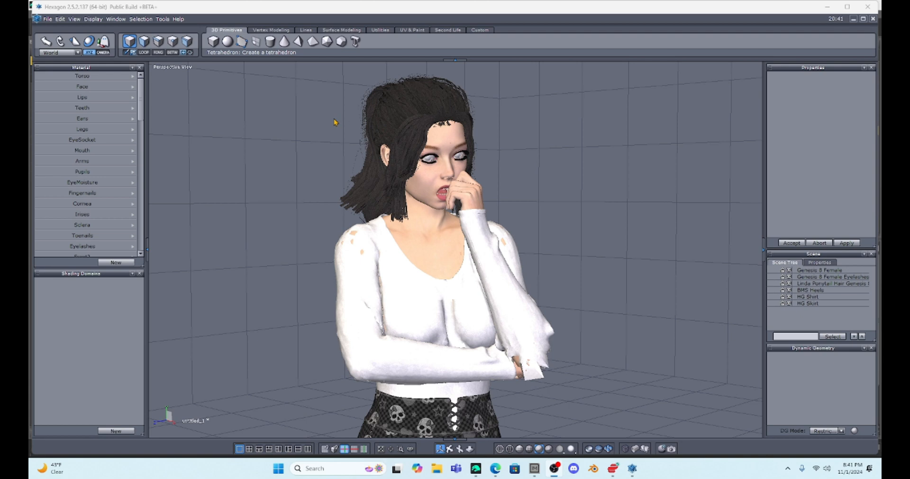
mouse_move(285, 153)
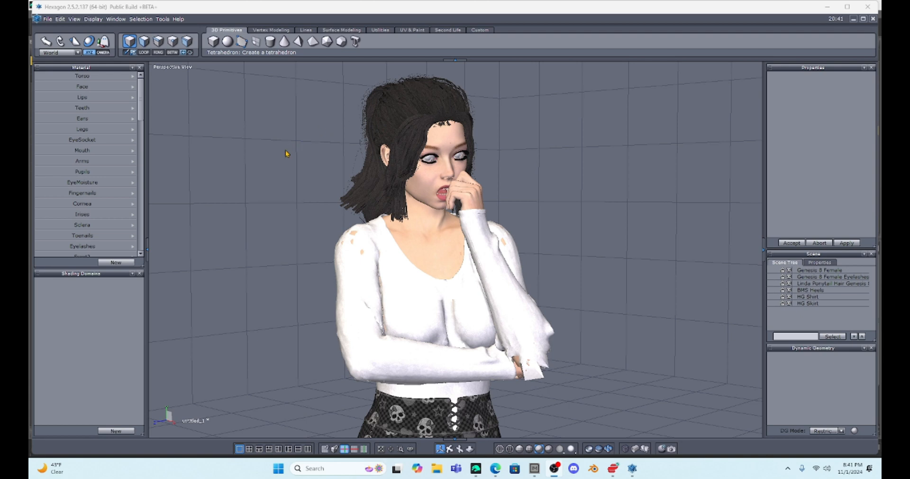